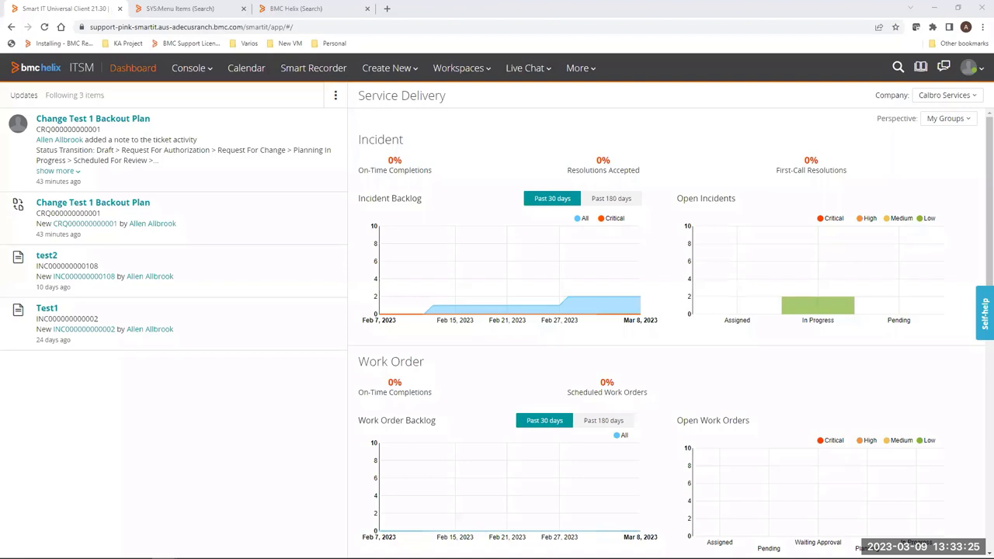
mouse_move(128, 138)
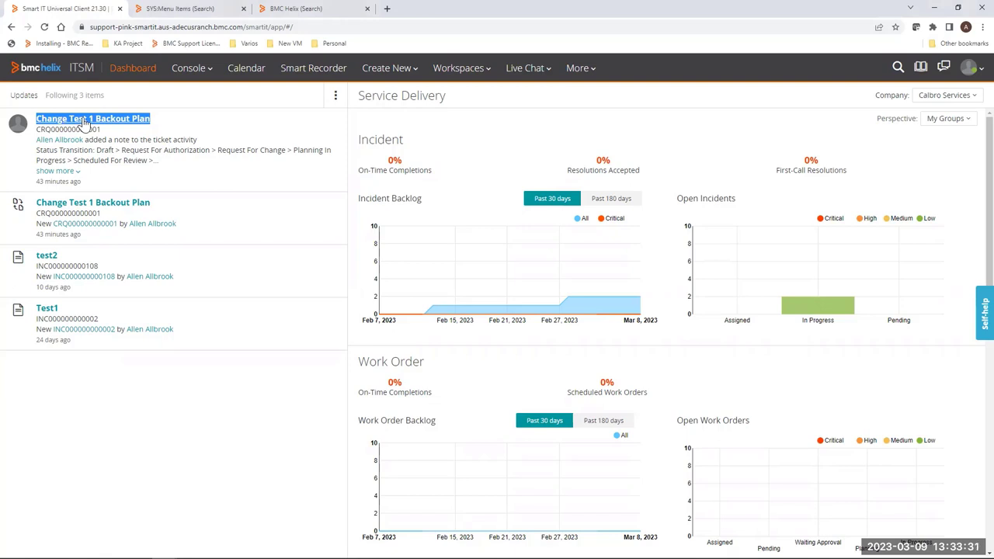
Open the Change Test 1 Backout Plan change request from the dashboard Updates feed
left_click(93, 118)
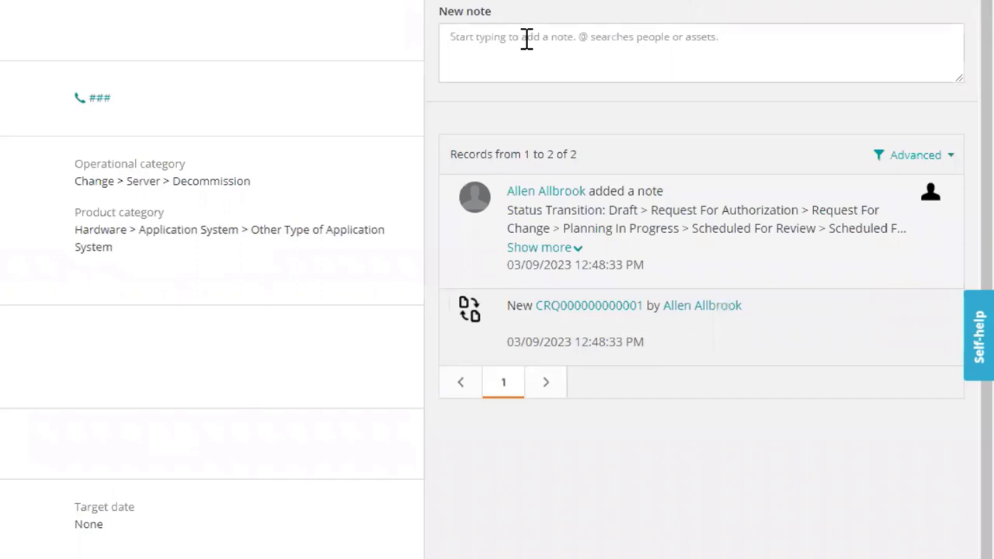
Start a new note on the change and review the full list of available note types
left_click(699, 53)
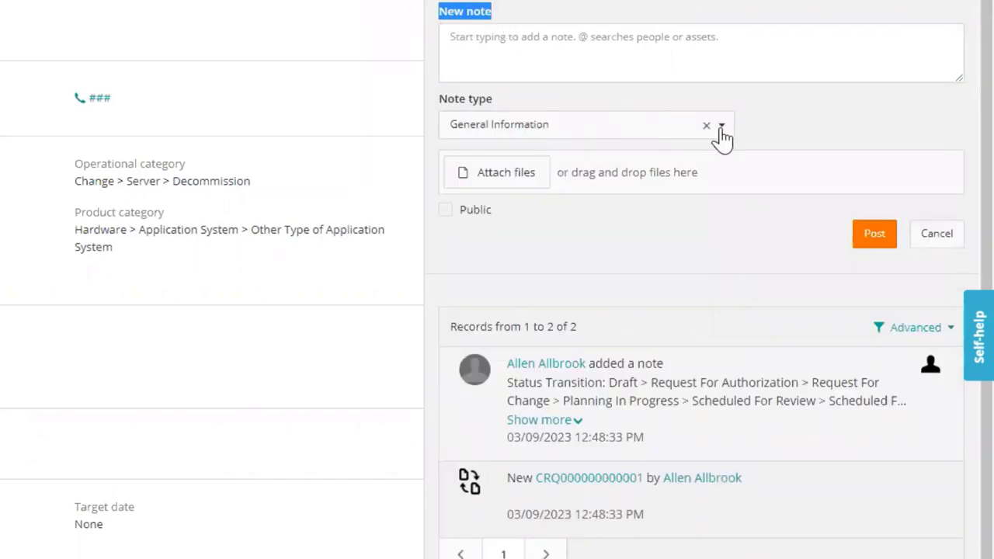
left_click(721, 124)
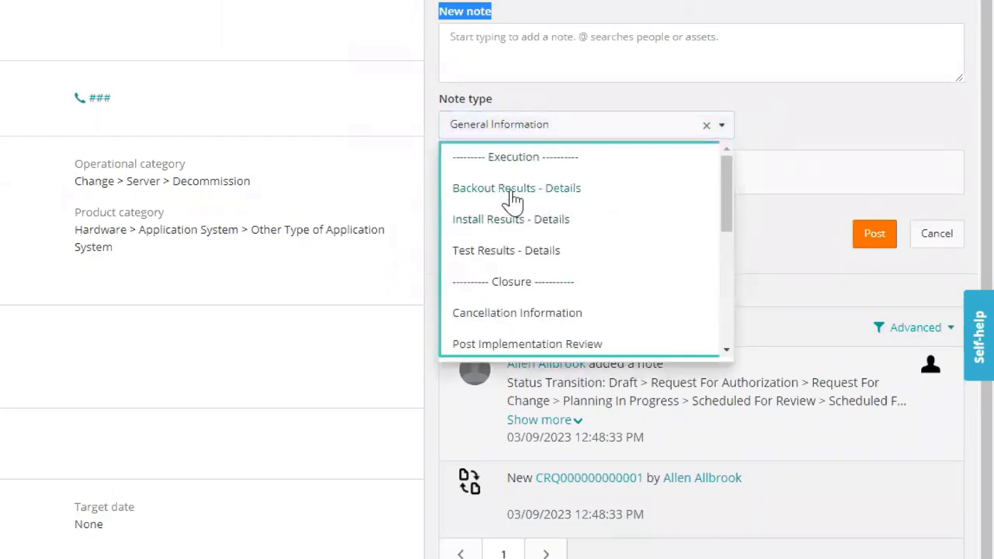
scroll("down", 3)
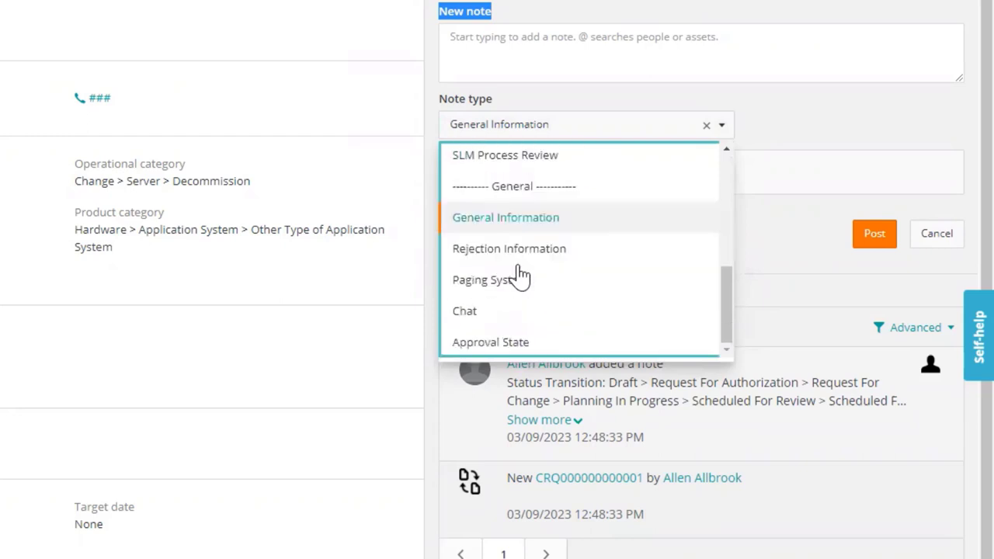
scroll("down", 3)
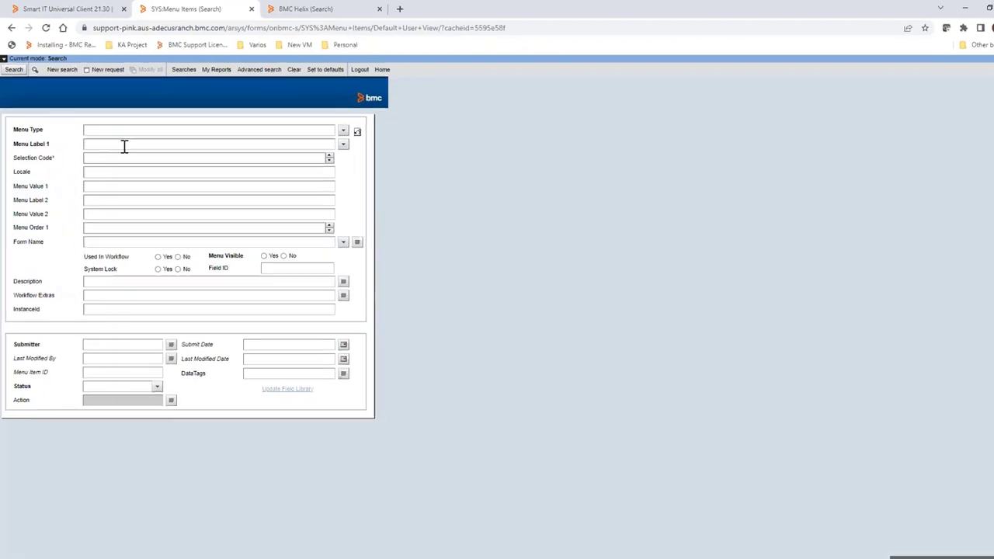
Search SYS:Menu Items for Menu Label 1 'Backout Plan', returning five existing items
type("B")
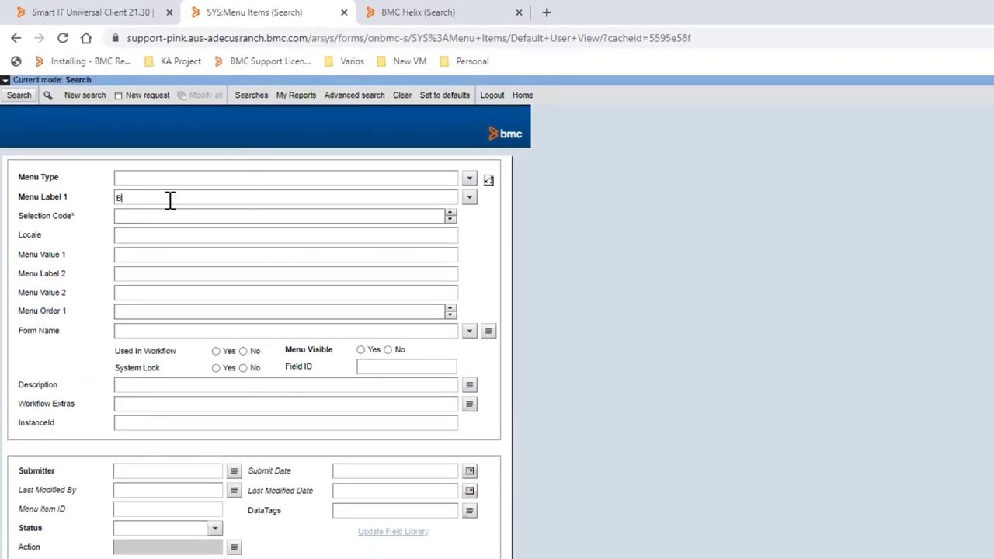
type("Backout Plan")
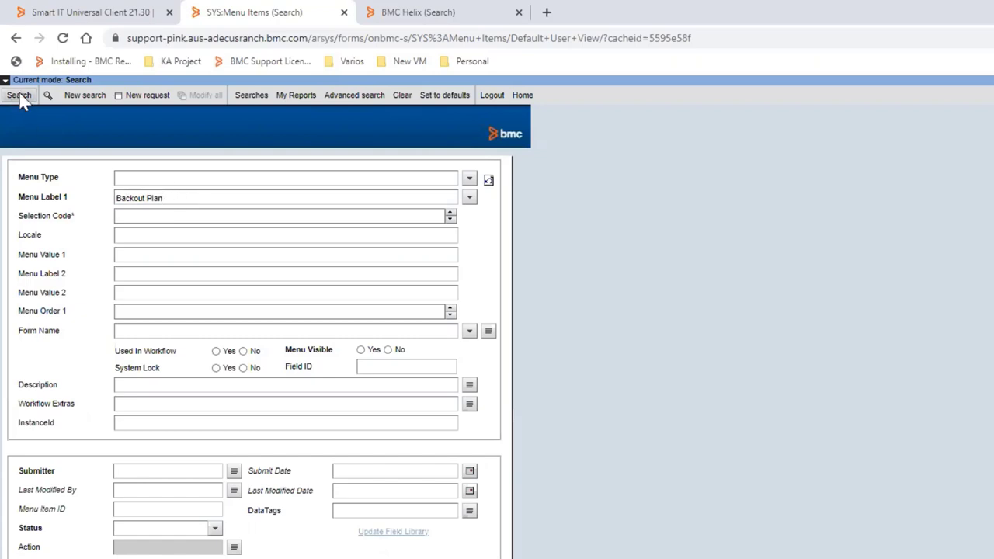
left_click(19, 95)
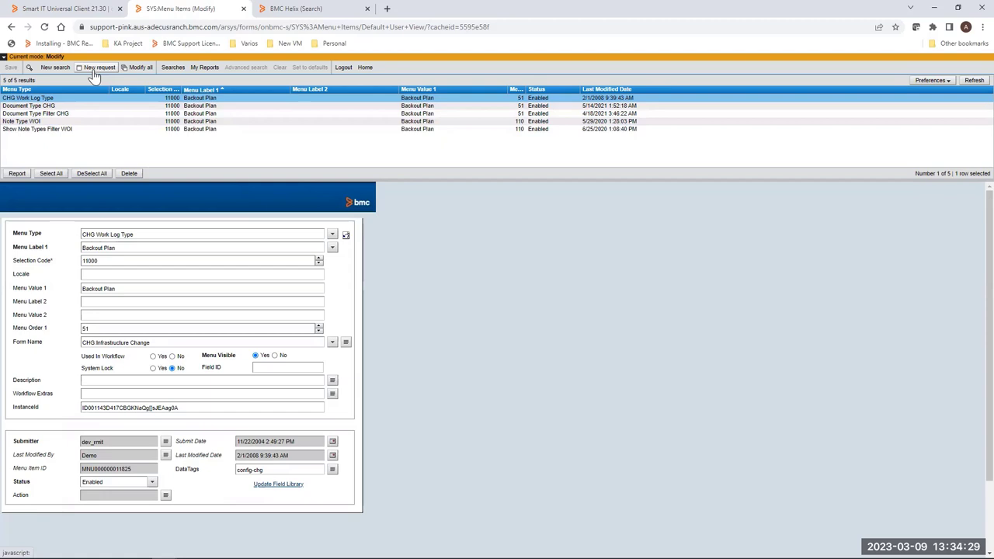
Start a blank new SYS:Menu Items record
left_click(100, 67)
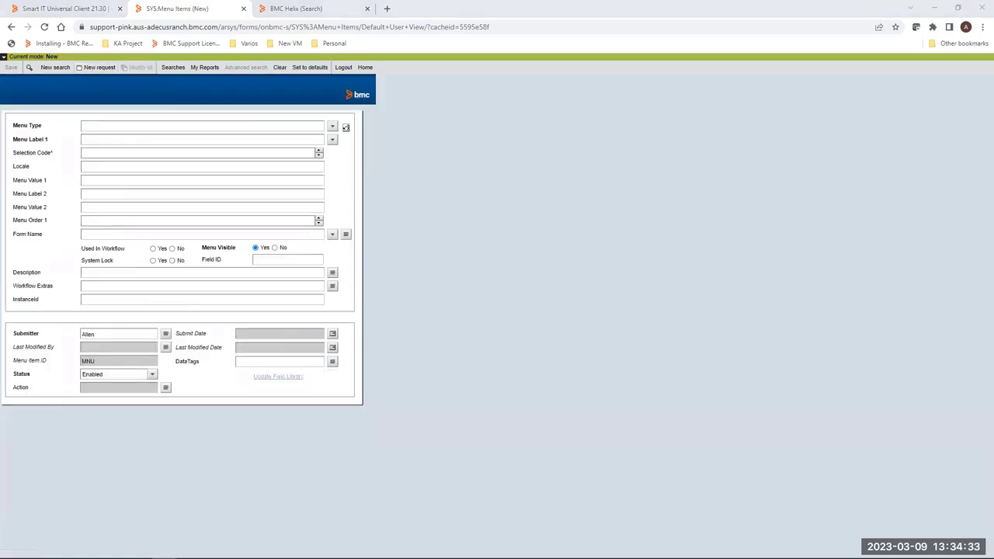
mouse_move(196, 113)
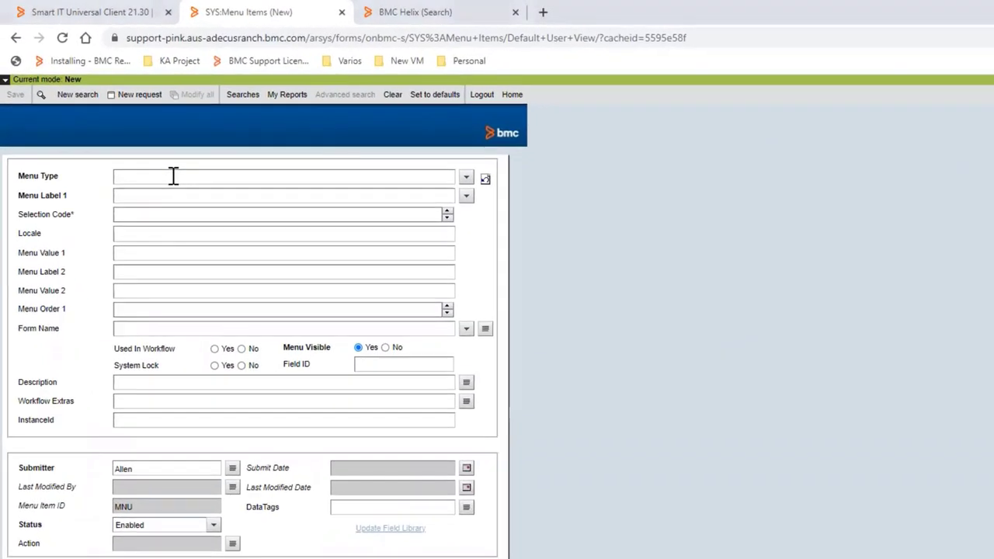
Enter Menu Type 'Note Type CHG', label and value 'Backout Plan', selection code 11000, order 81
type("Note Type CH")
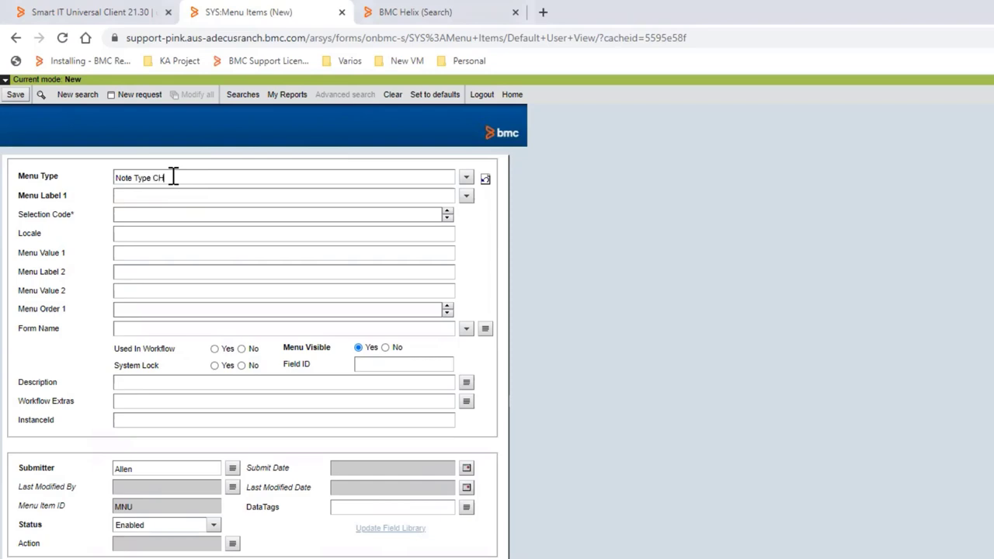
type("G")
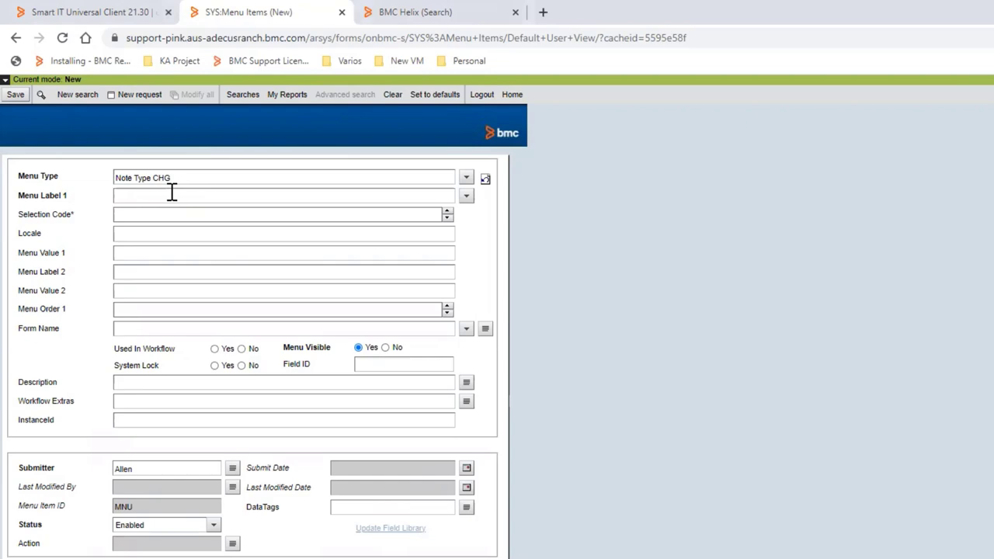
type("Backoput Plan")
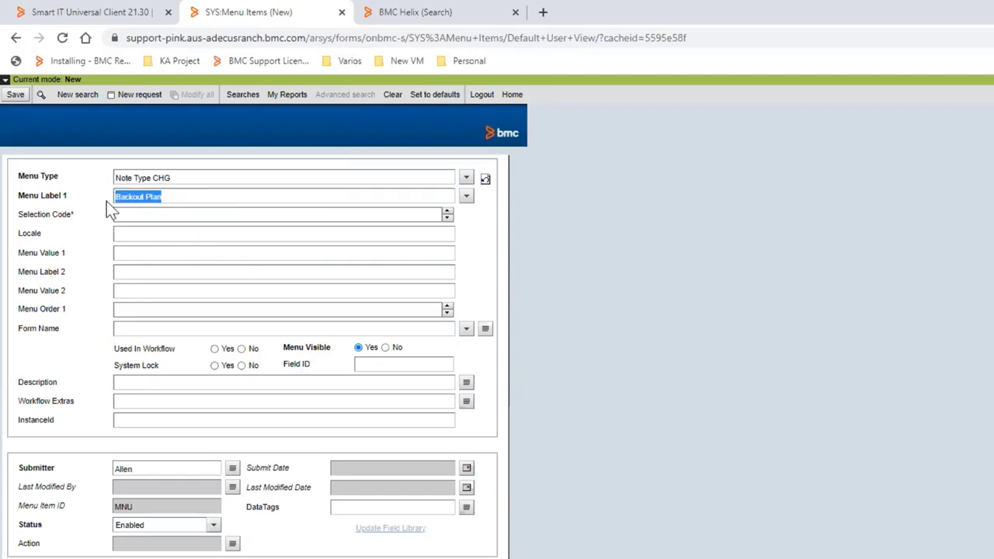
left_click(283, 215)
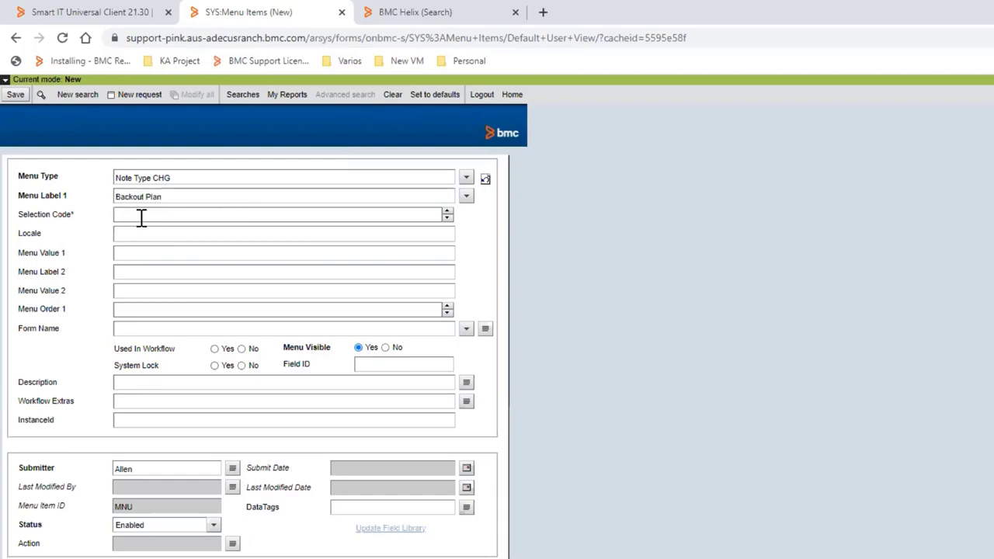
type("11000")
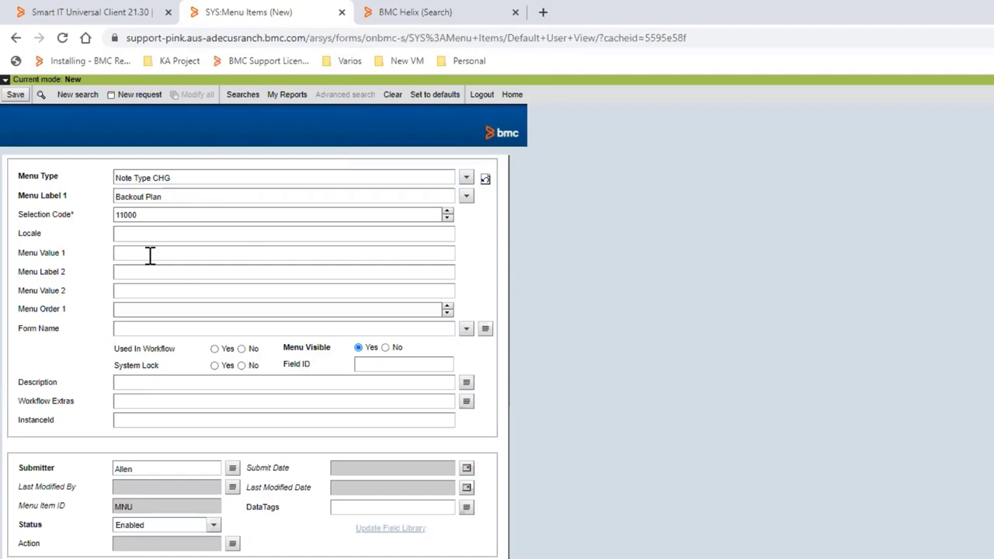
type("Backout Plan")
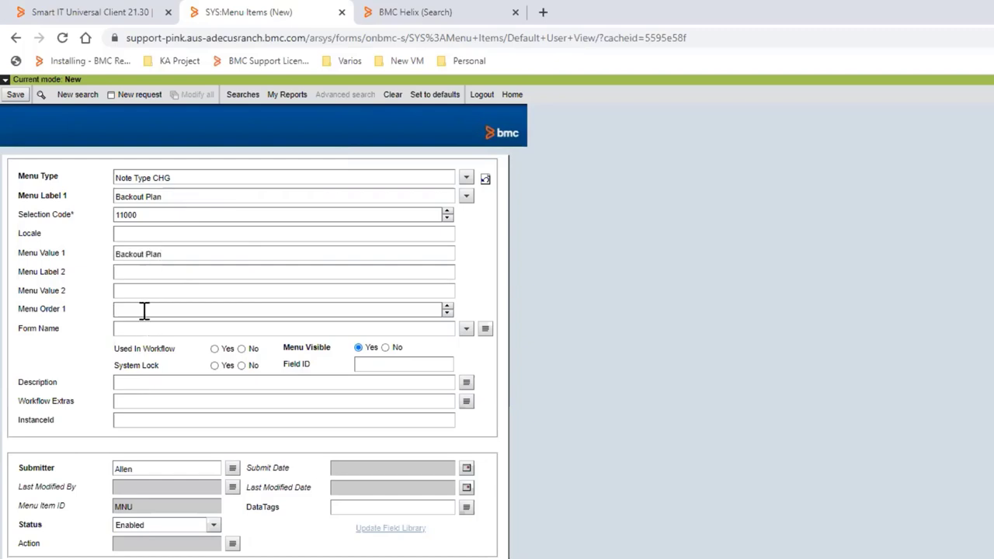
type("81")
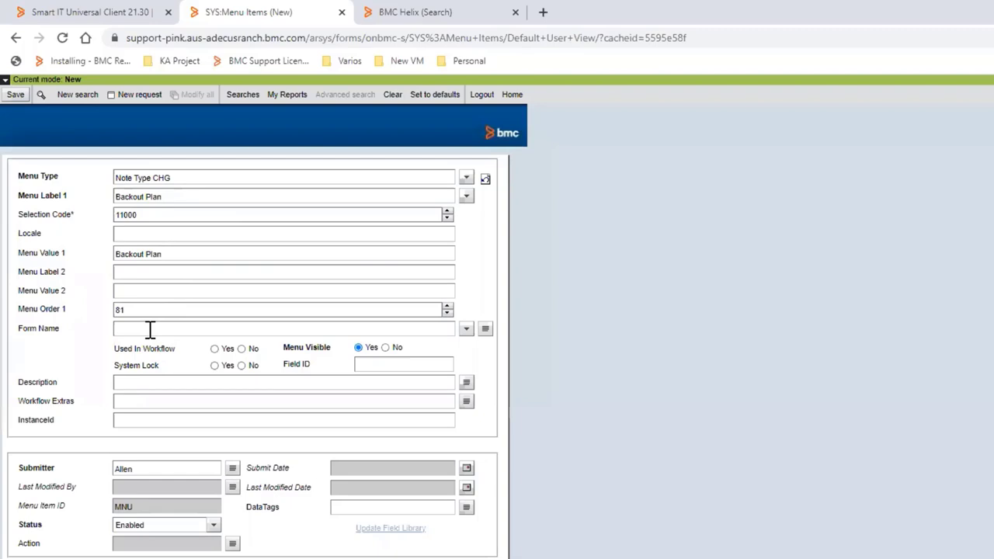
Set Form Name CHG:Infrastructure Change, System Lock No, and description SV_ACTIVITY_DEFAULT
type("CHG:Inf")
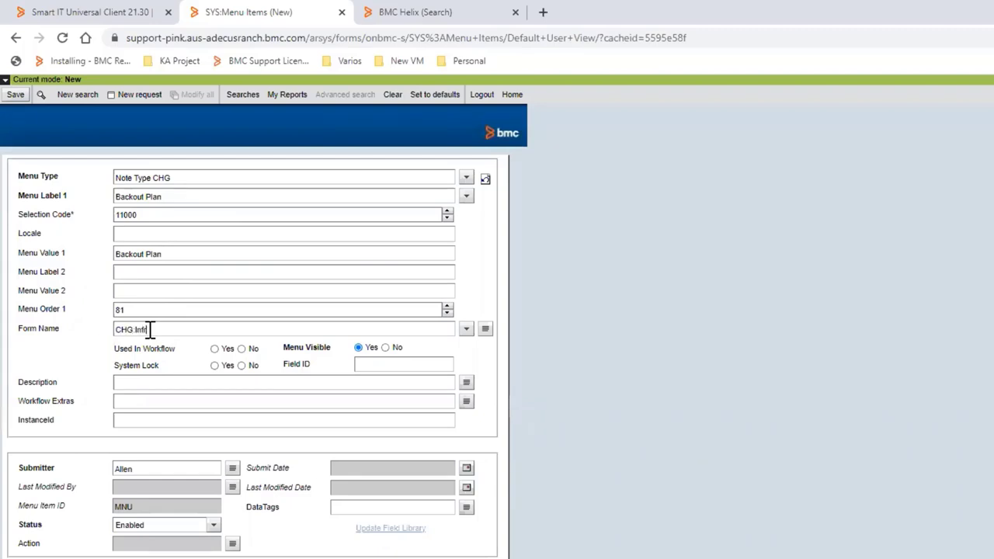
type("rastructure Change")
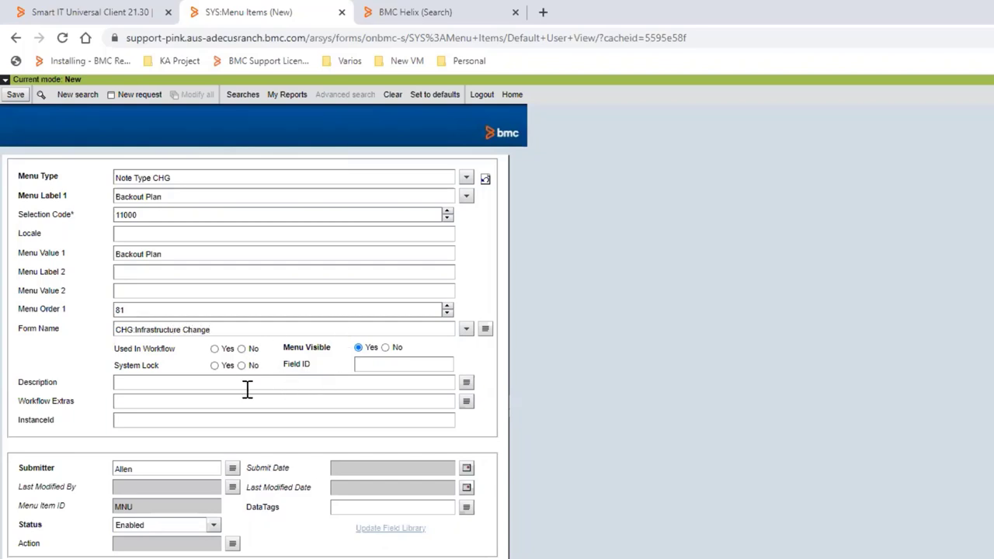
left_click(242, 365)
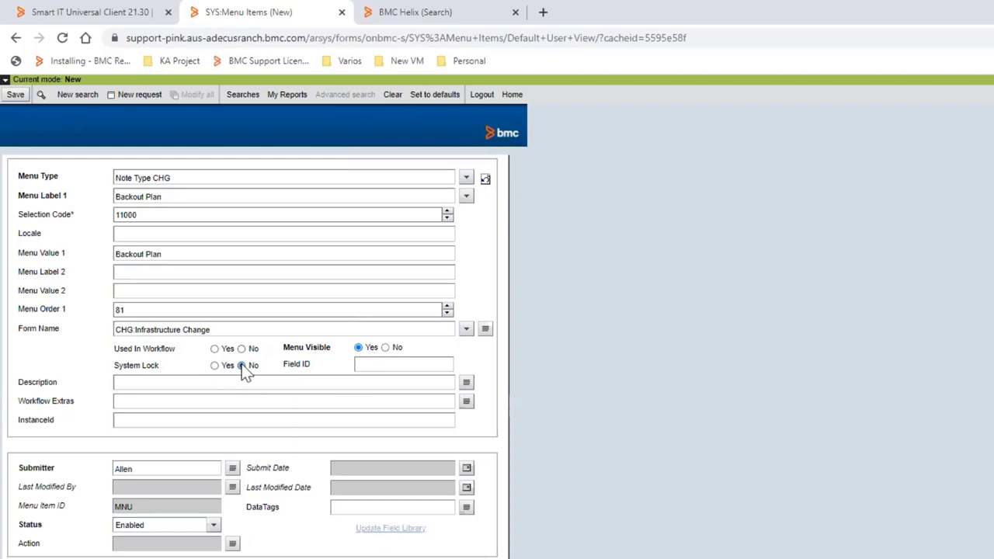
left_click(242, 365)
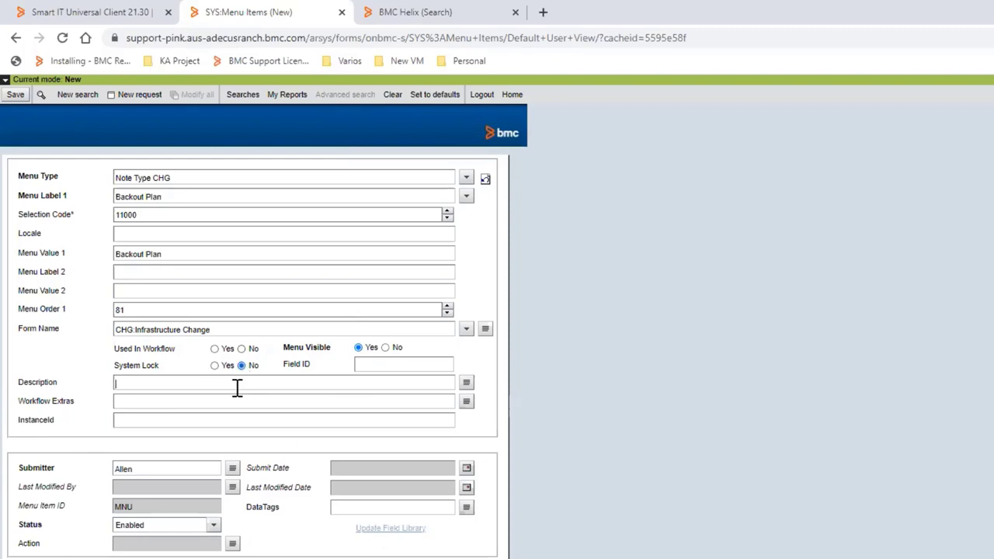
type("SV")
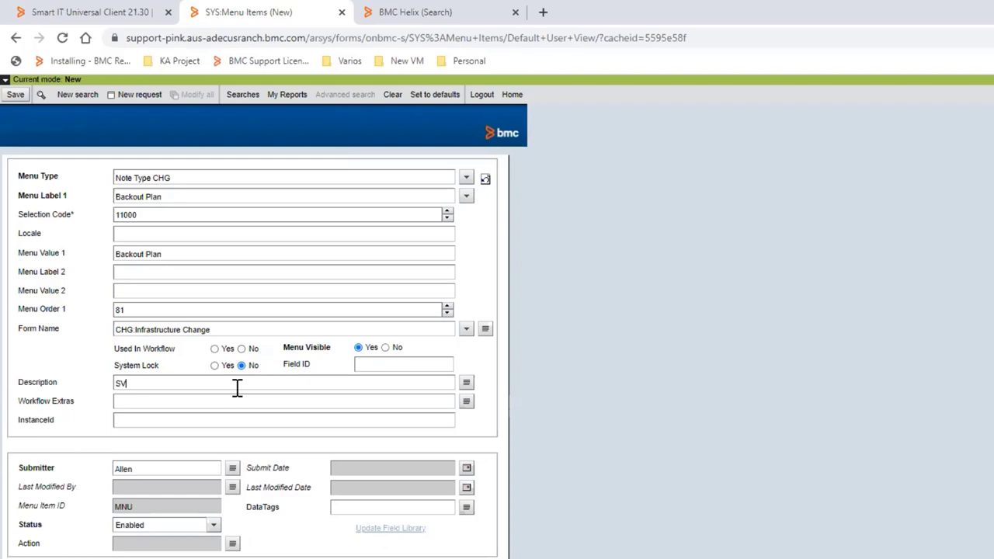
type("_")
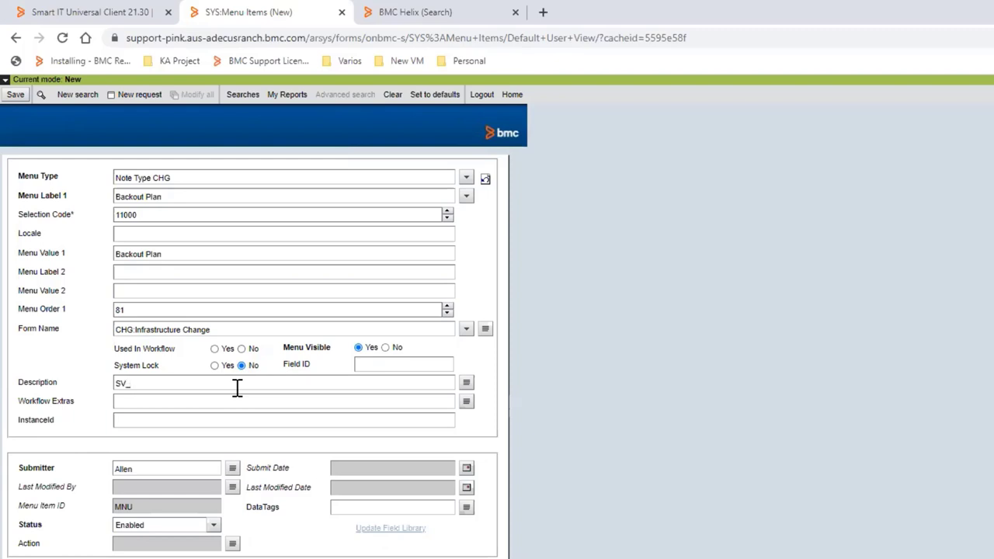
type("ACTIVITY_")
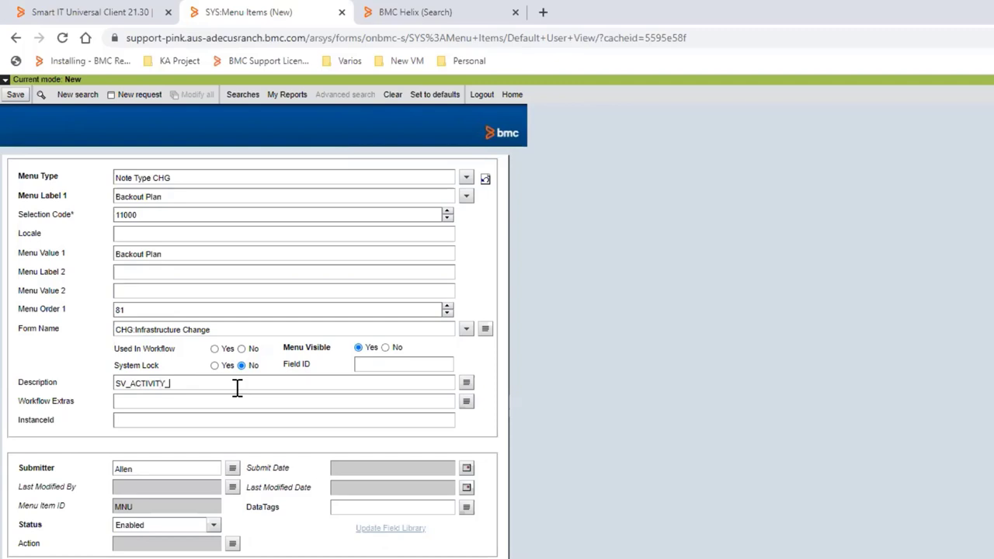
type("DEFAULT")
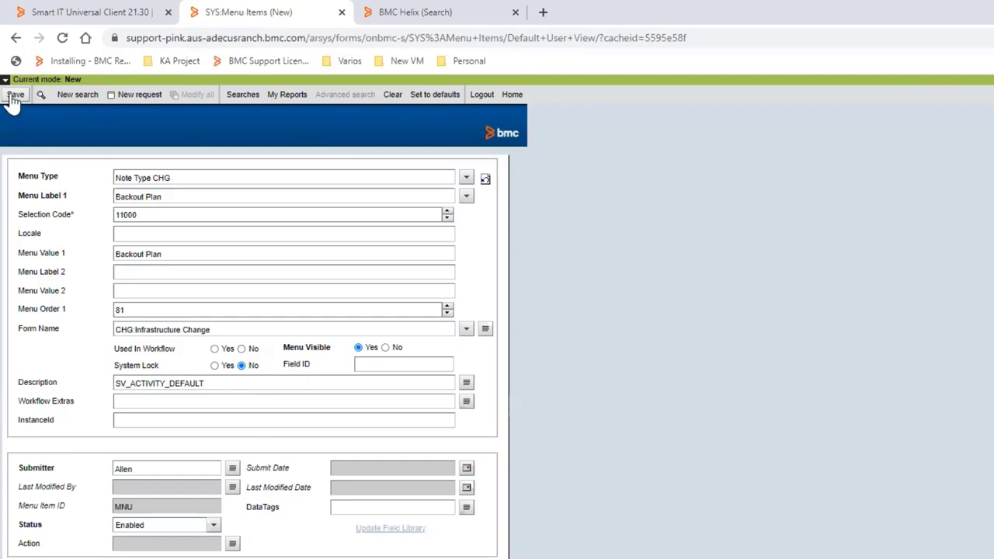
Save the menu item, re-search Backout Plan for six results, and open the Note Type CHG entry
left_click(15, 95)
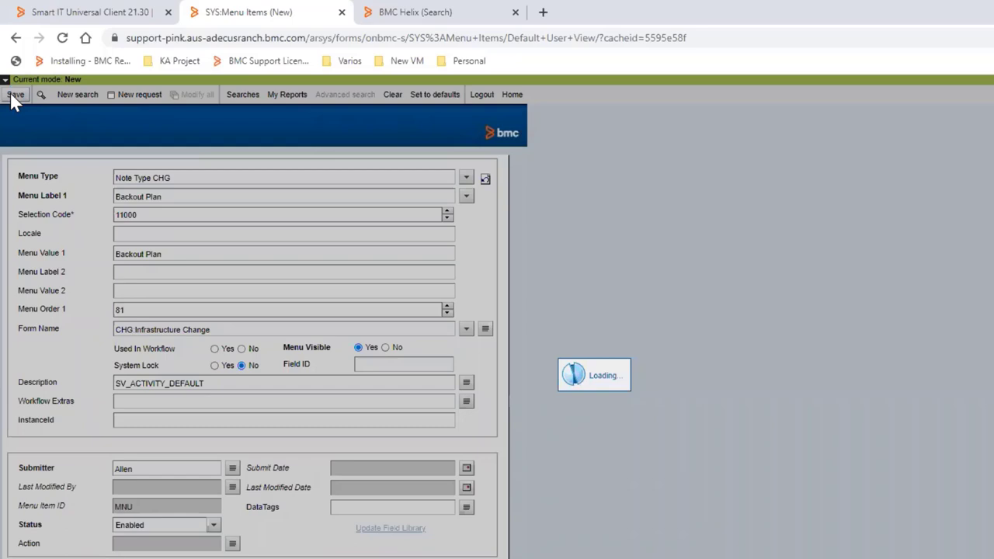
left_click(15, 95)
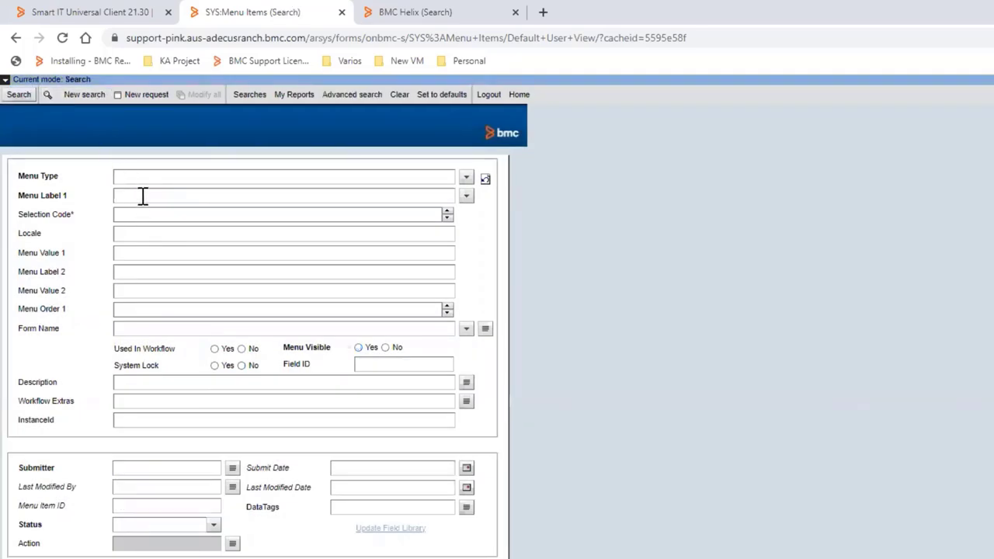
left_click(18, 95)
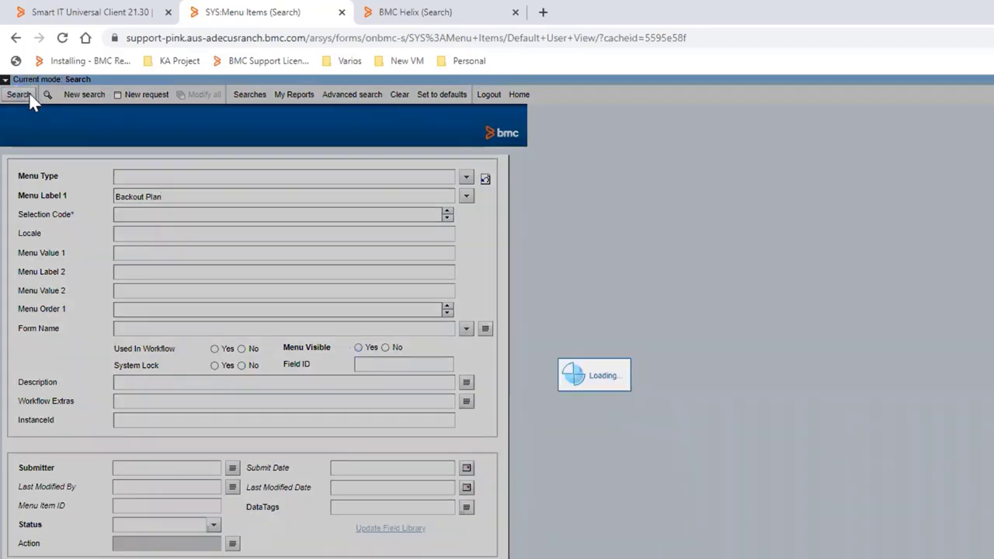
left_click(19, 95)
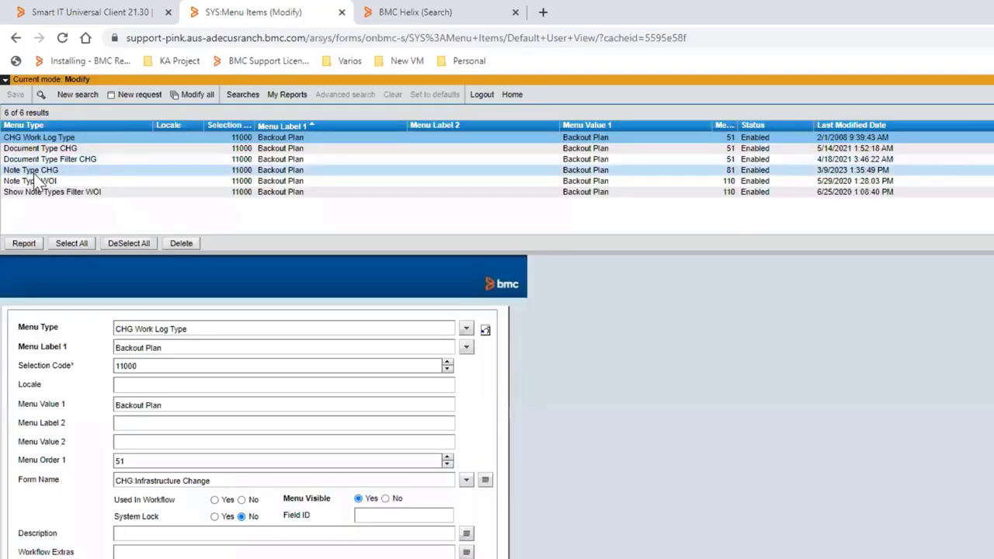
left_click(31, 170)
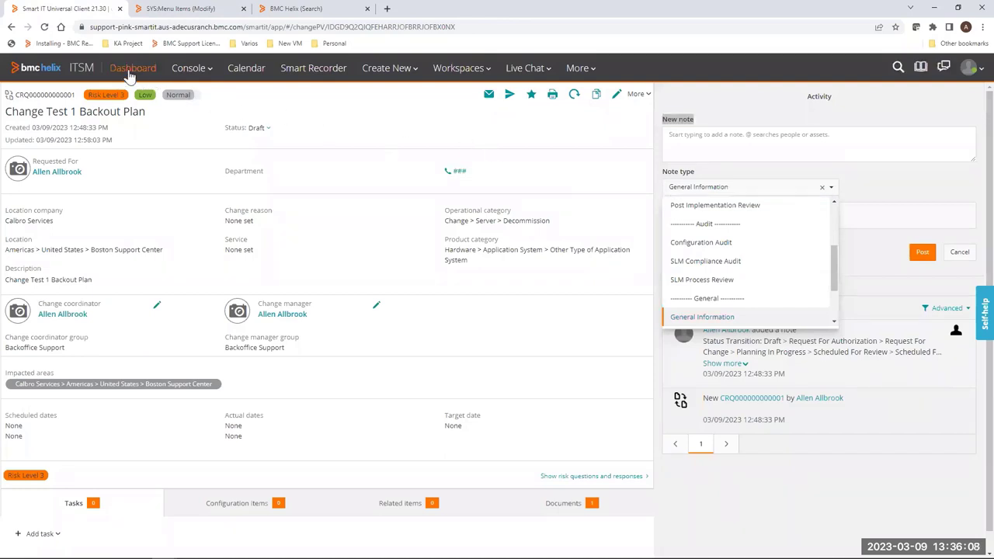
Reopen the change from the dashboard, draft note 'Backout Plan Test Note', and confirm Backout Plan is a note type
left_click(133, 68)
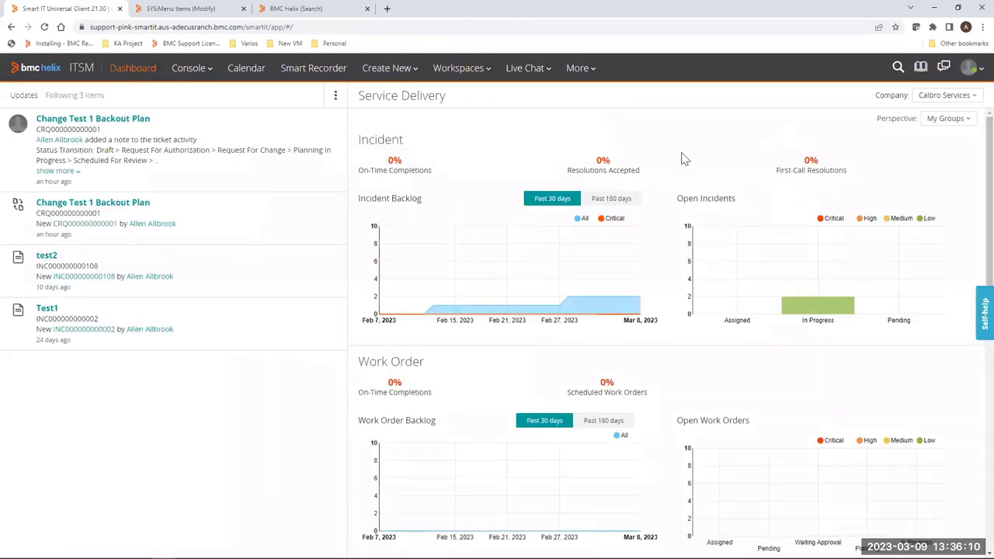
left_click(93, 118)
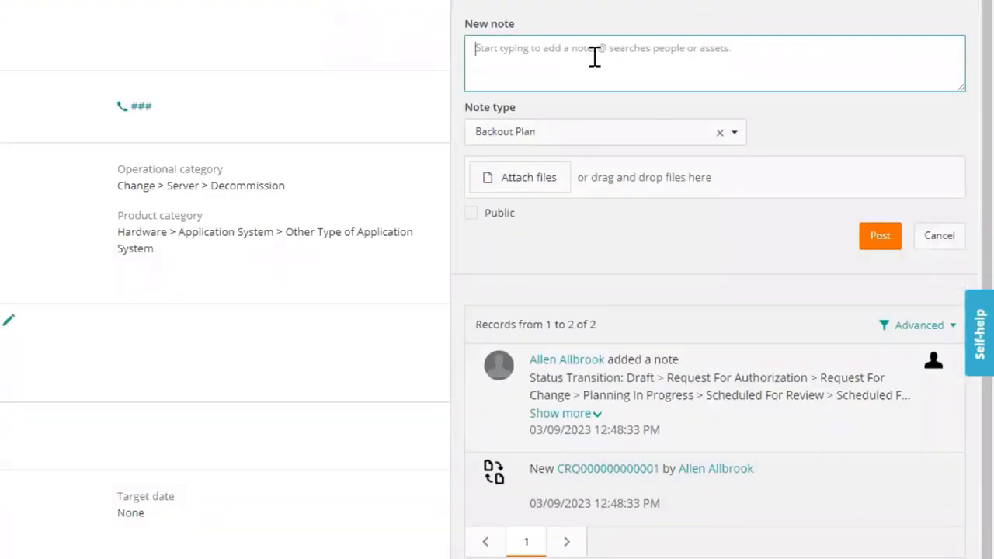
type("Backout Plan Test Note")
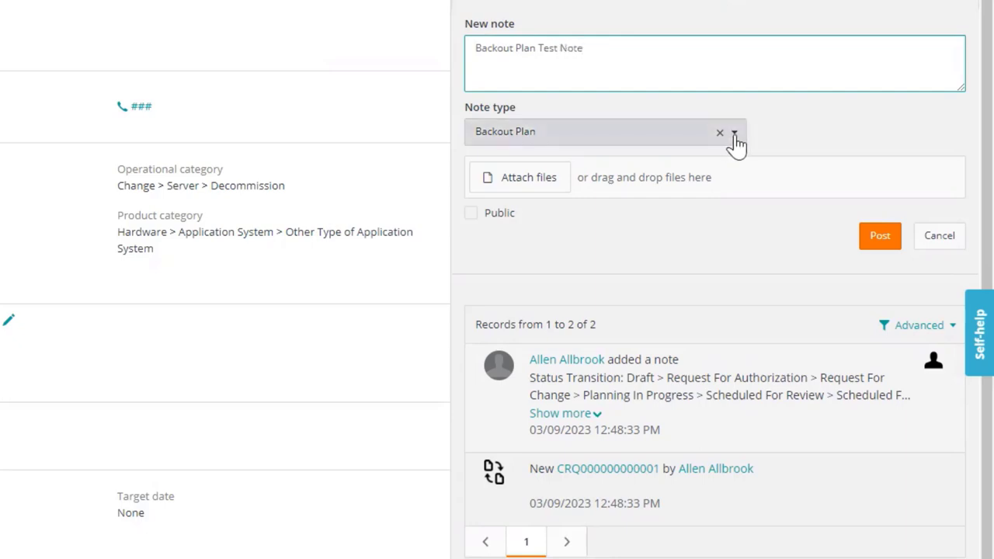
left_click(733, 130)
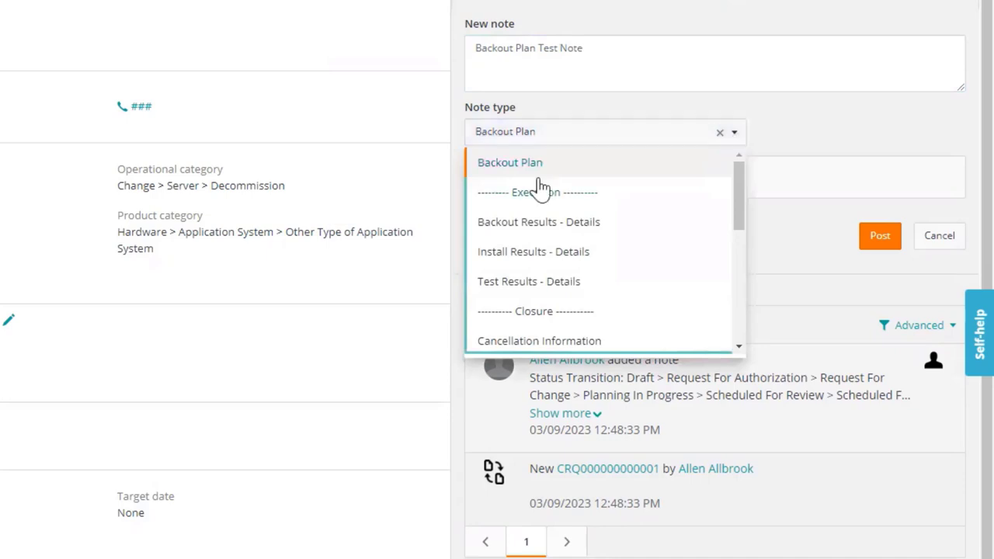
mouse_move(485, 174)
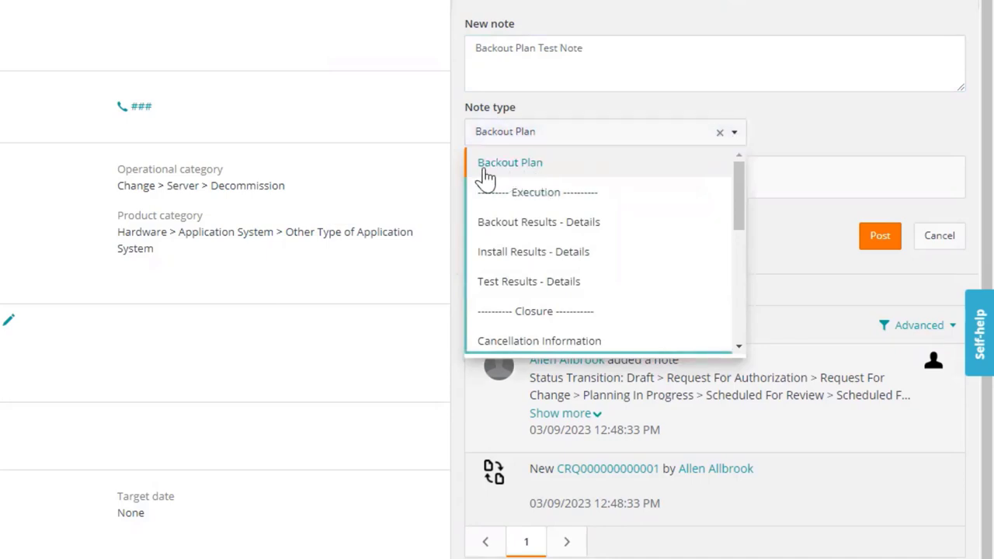
scroll("down", 3)
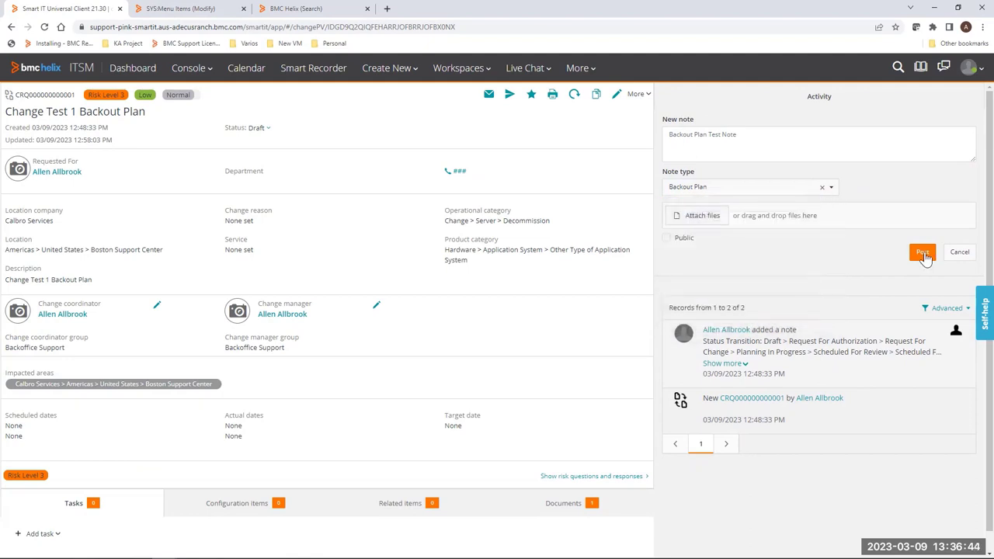
mouse_move(923, 252)
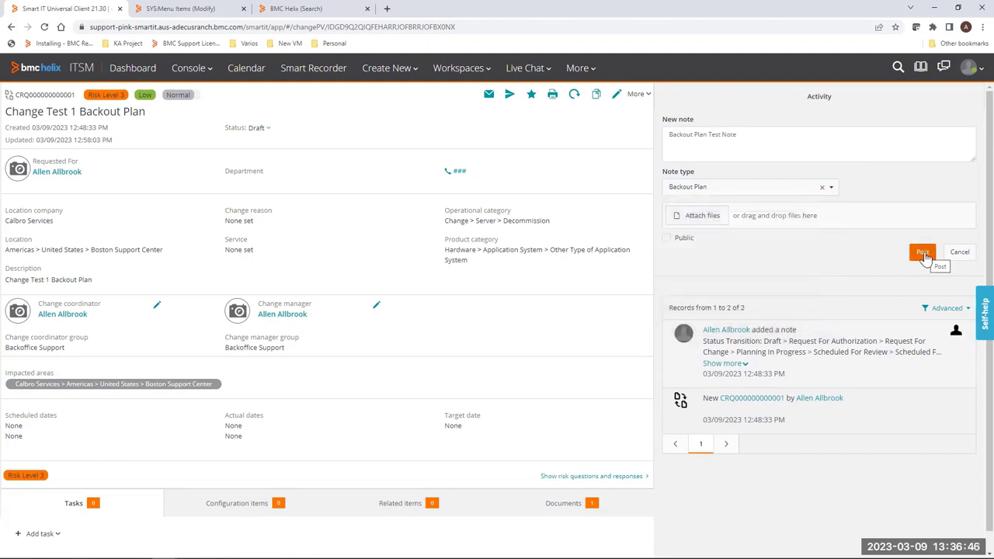
In Mid Tier, search Backout Plan menu items and delete the Note Type CHG entry, confirming the deletion
left_click(923, 252)
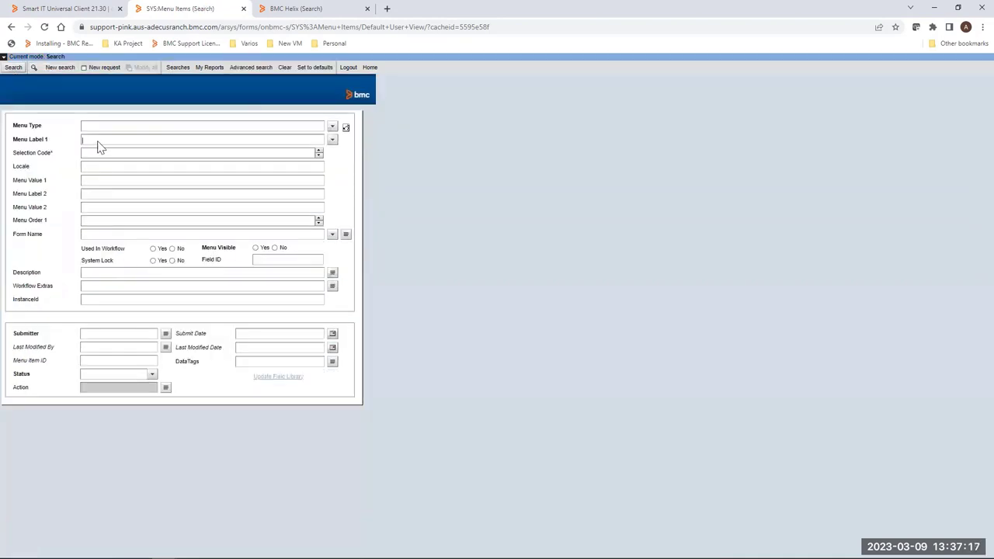
type("Backout Plan")
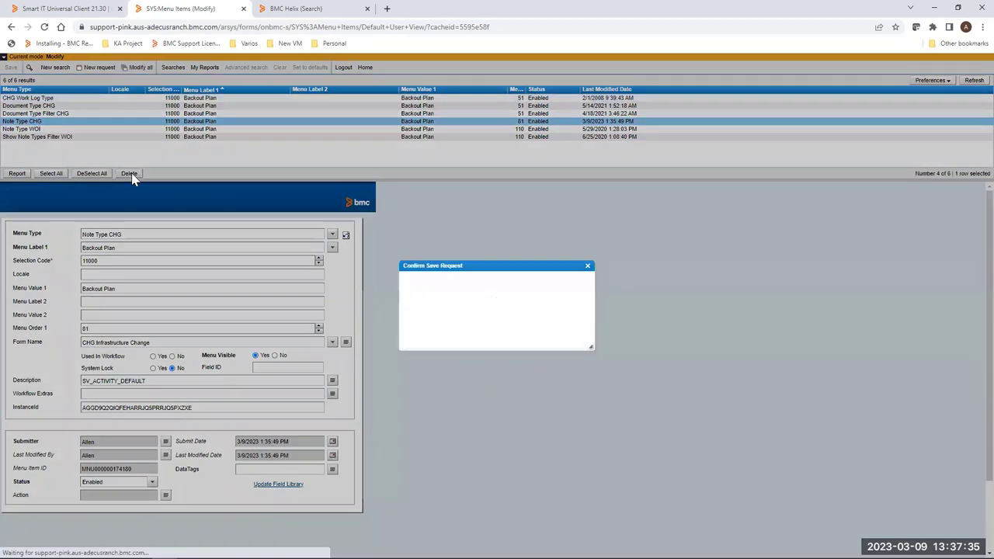
left_click(129, 174)
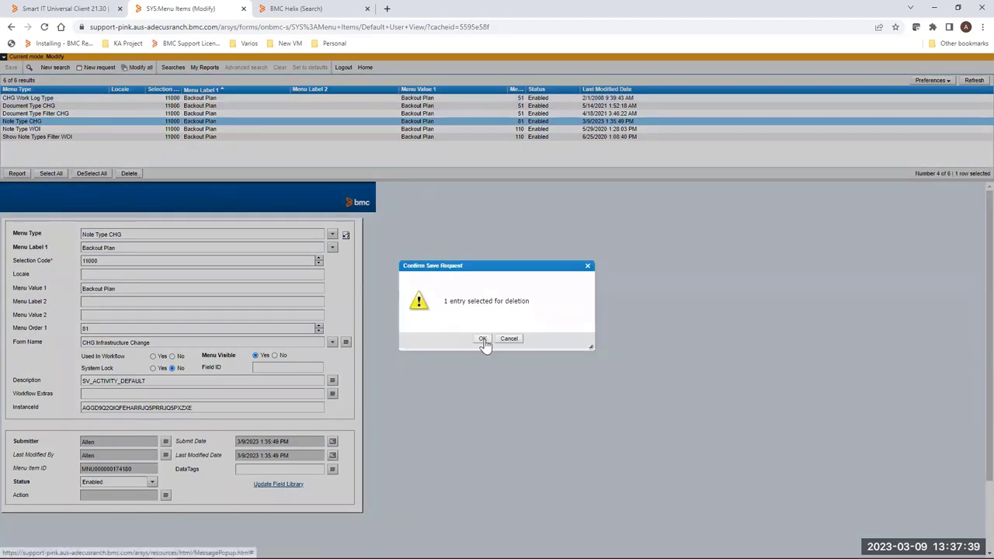
left_click(482, 339)
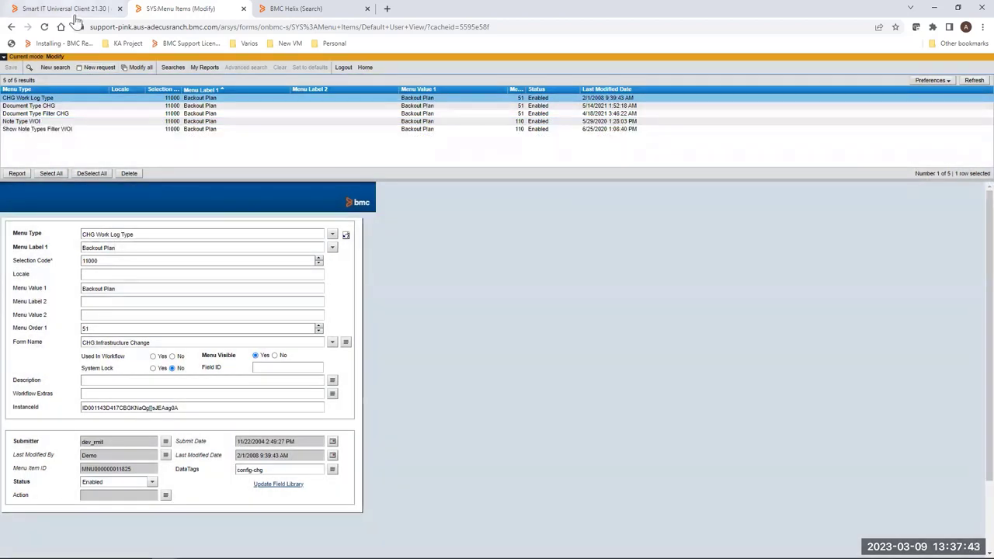
Back in Smart IT, check the note-type list on the change before reloading it
left_click(62, 9)
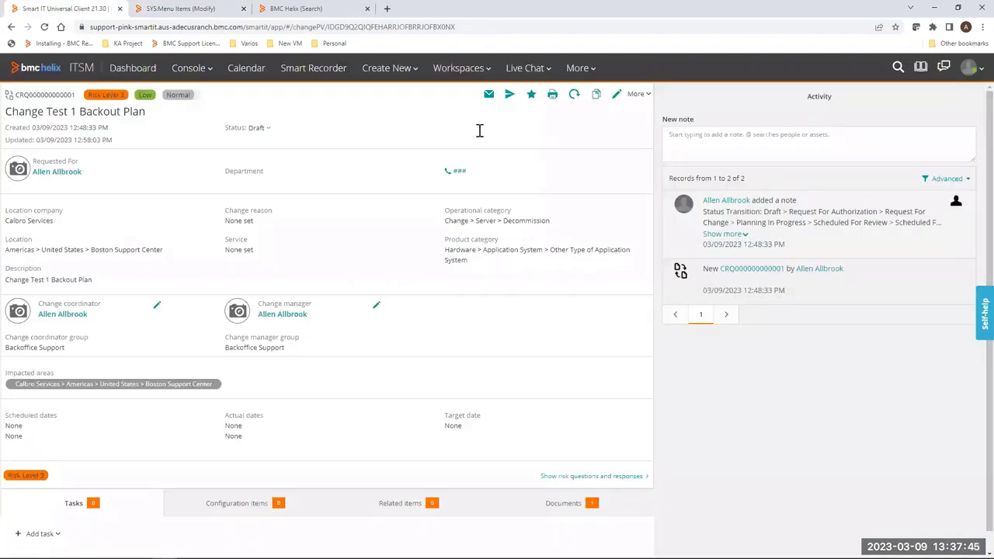
left_click(819, 134)
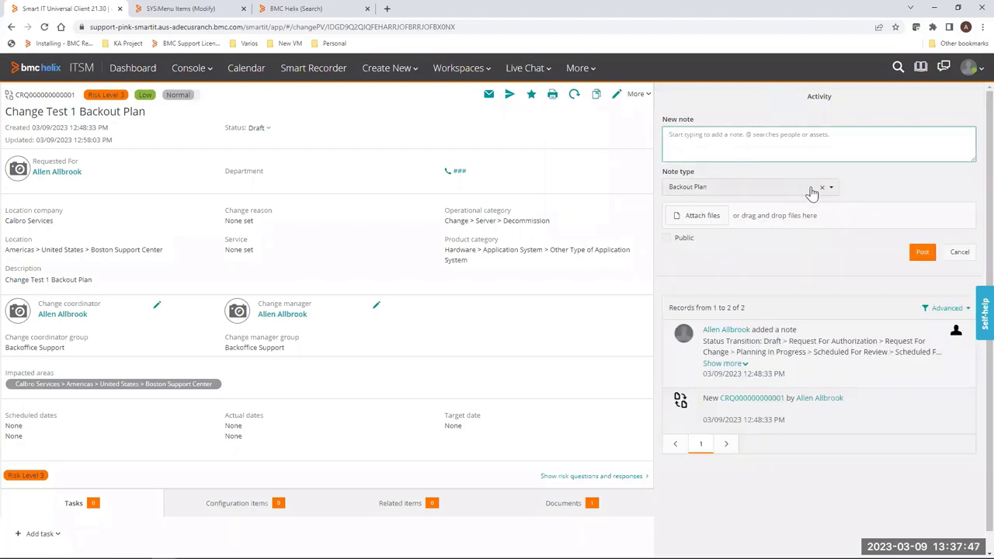
left_click(831, 187)
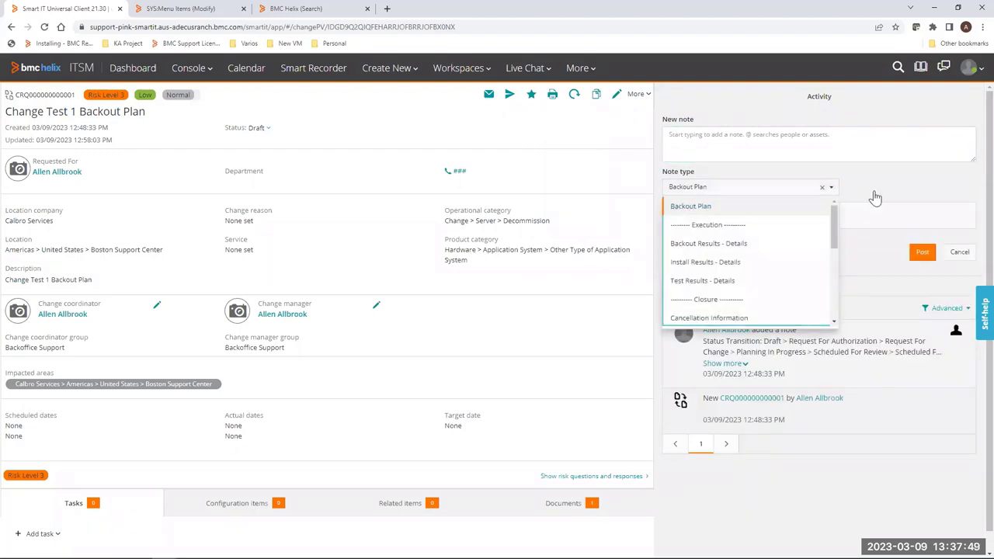
left_click(690, 205)
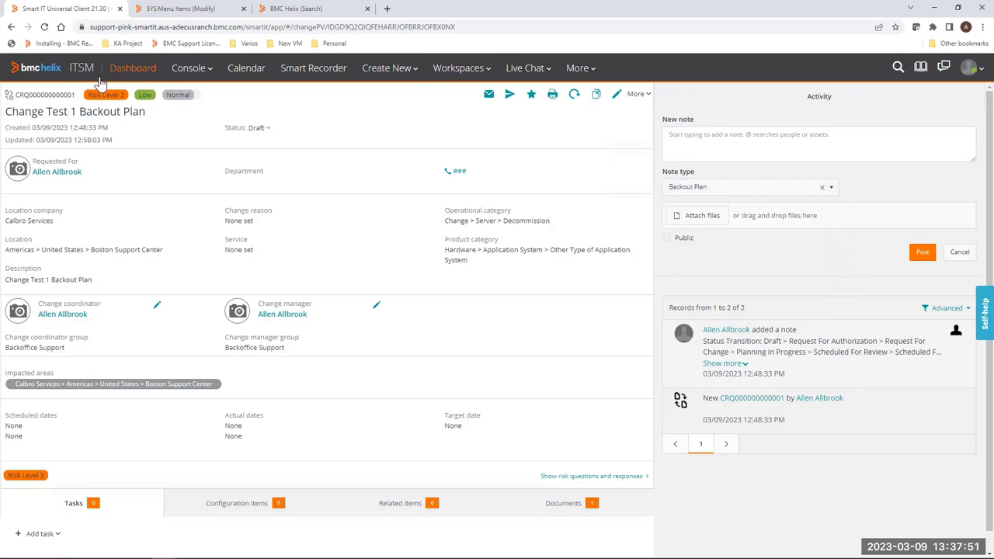
Reload the change from the dashboard, draft note 'Hello', and verify Backout Plan is gone from note types
left_click(134, 68)
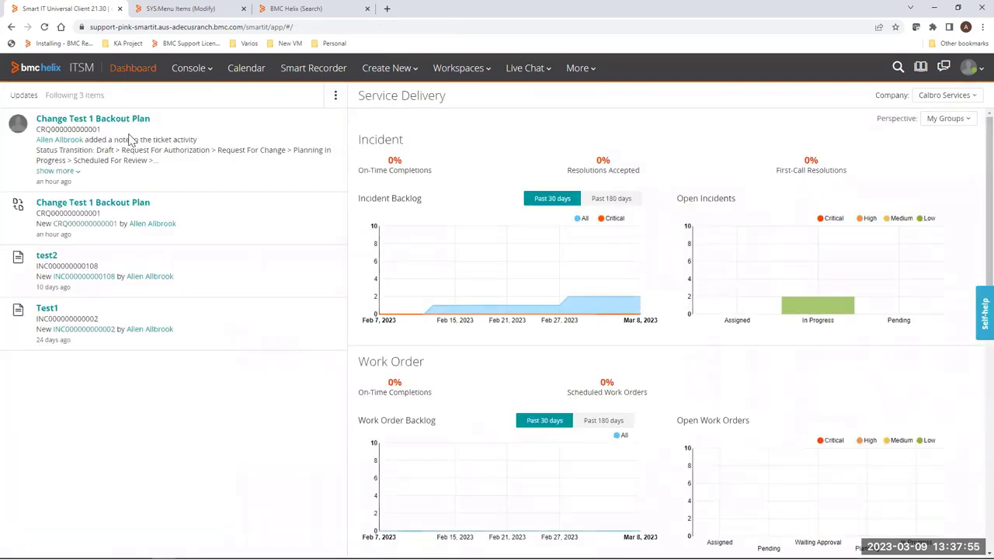
left_click(93, 118)
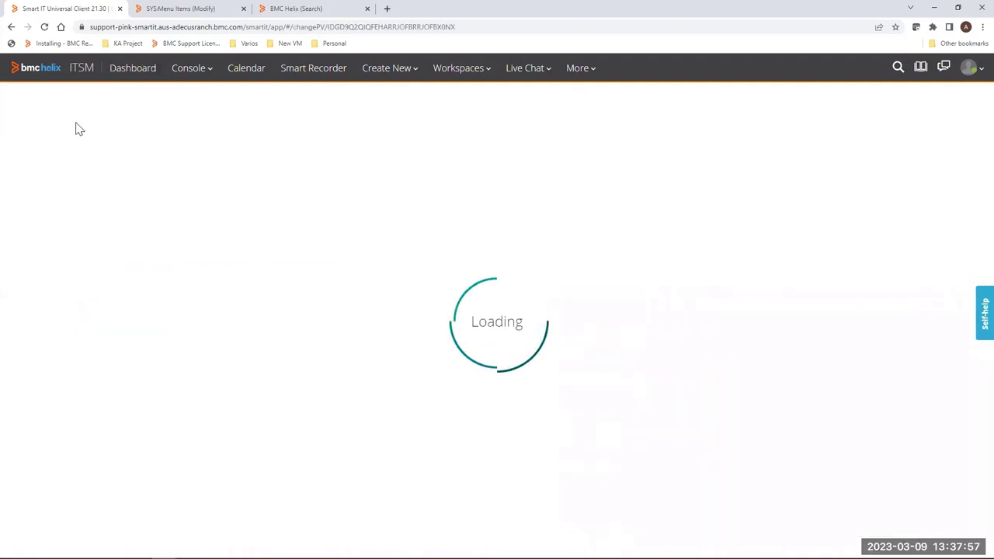
mouse_move(693, 239)
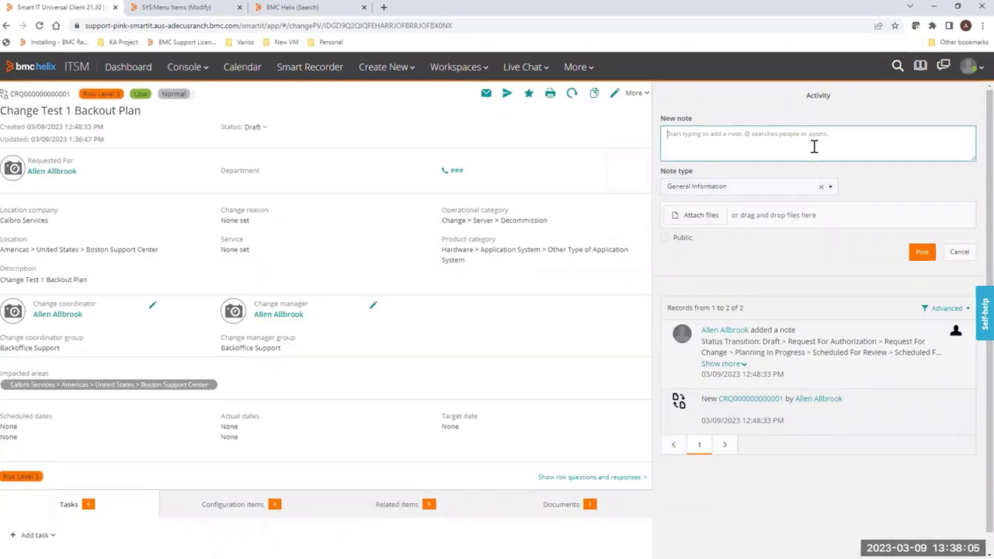
type("Hello")
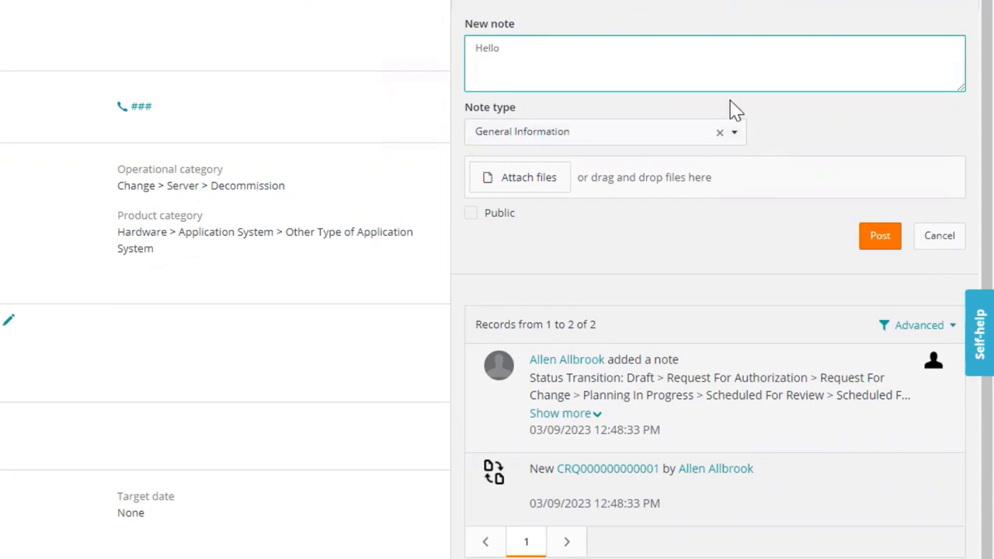
left_click(605, 131)
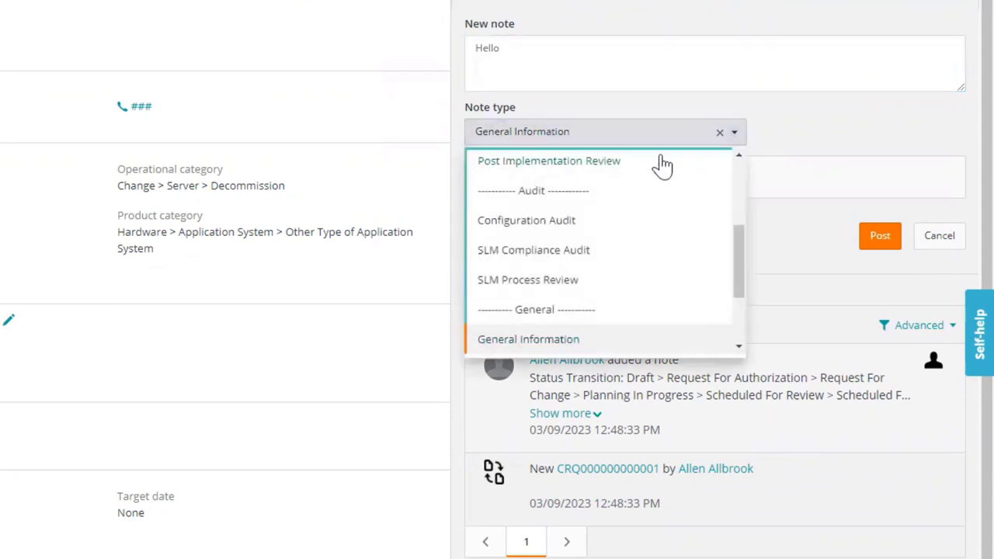